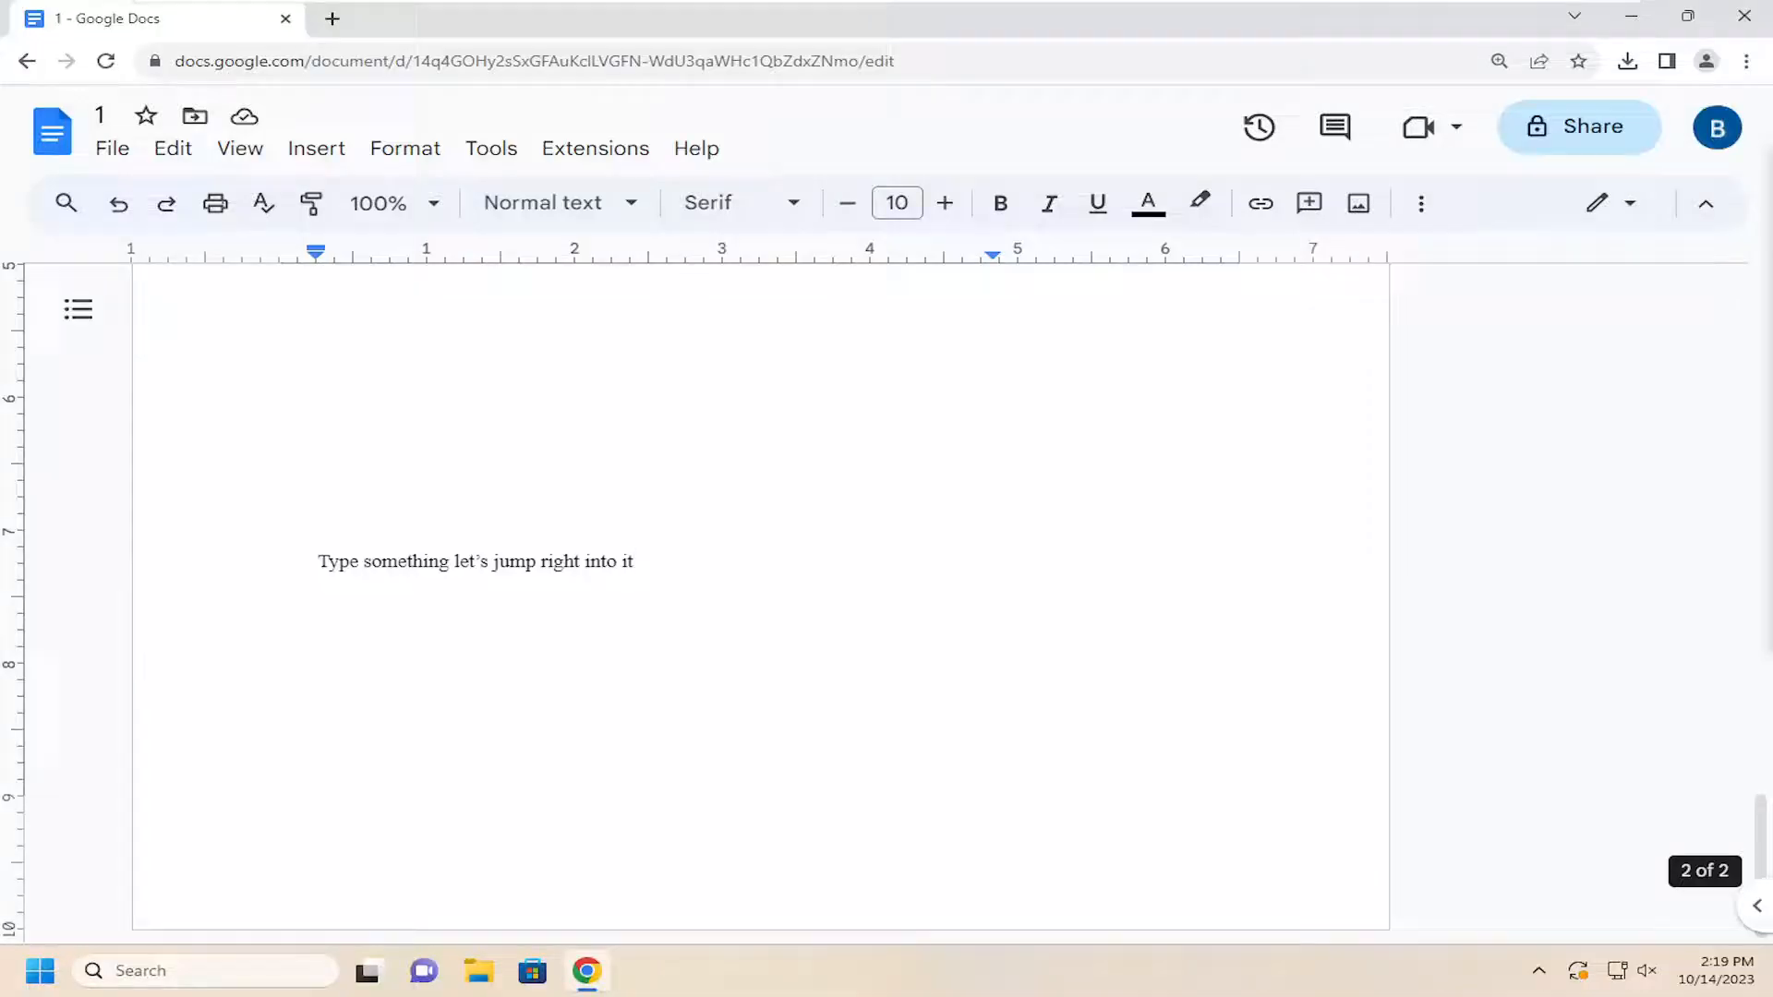
Select the line 'Type something let's jump right into it' and paste it without formatting below.
{"action": "left_click", "coordinate": [634, 562]}
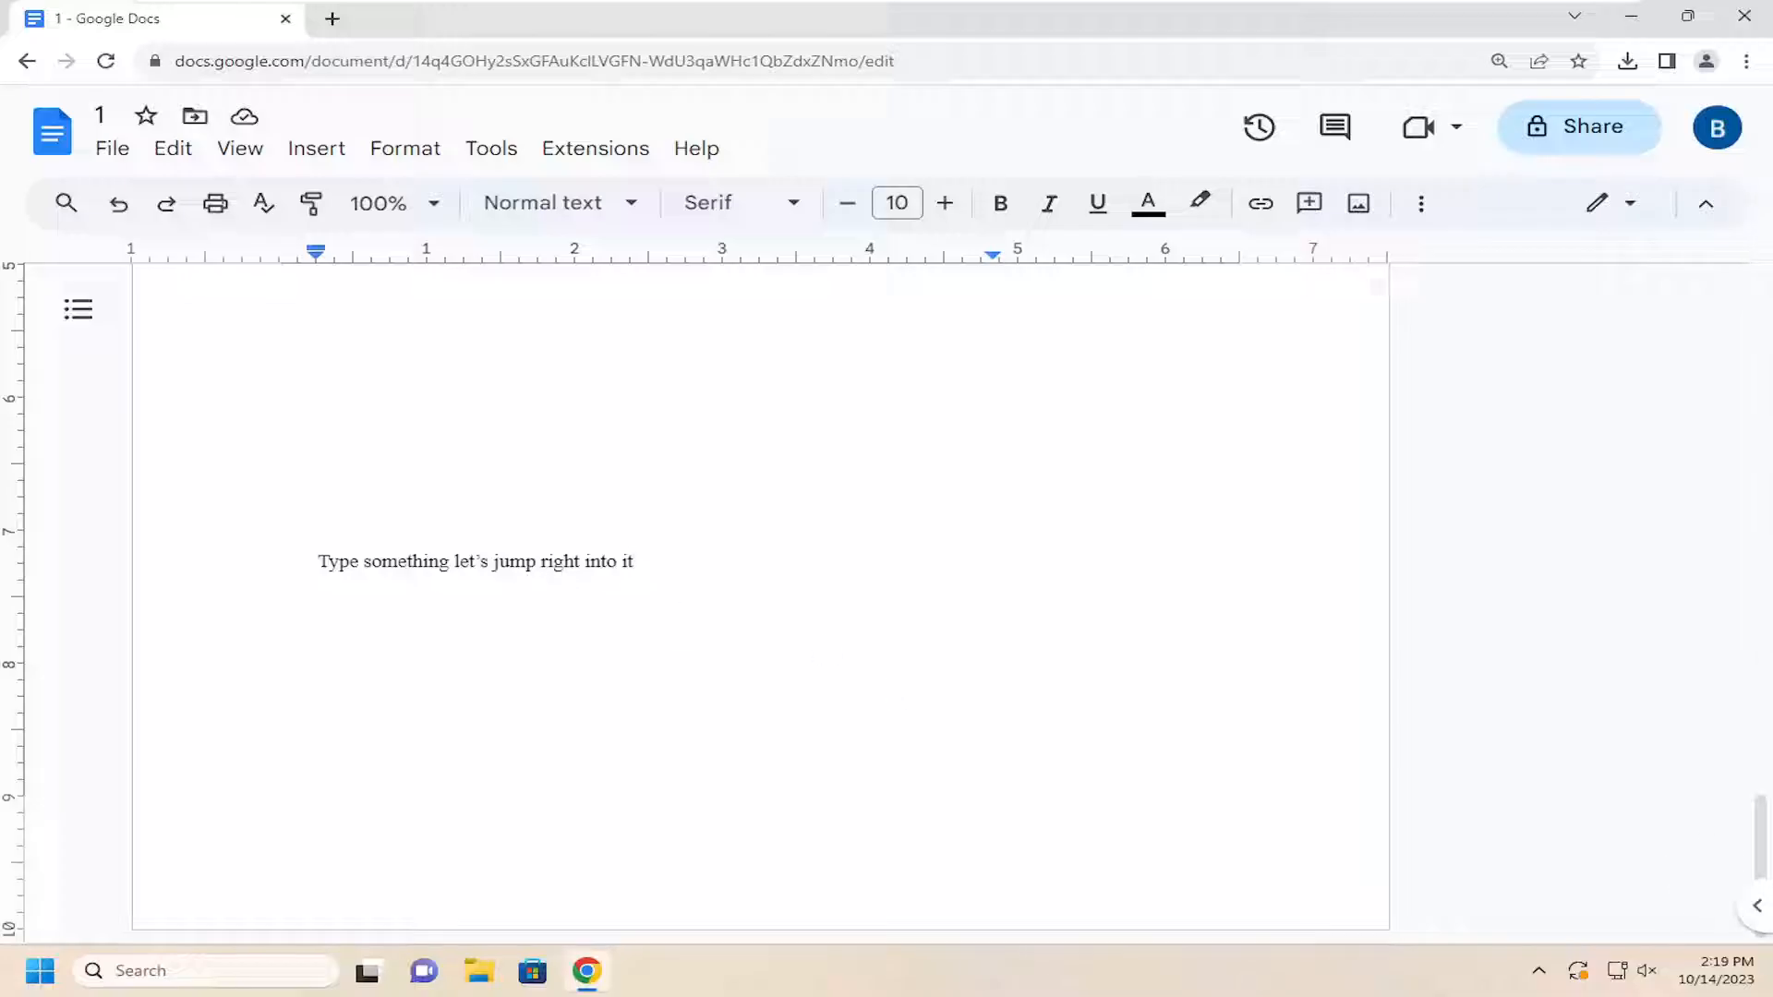
{"action": "left_click", "coordinate": [635, 560]}
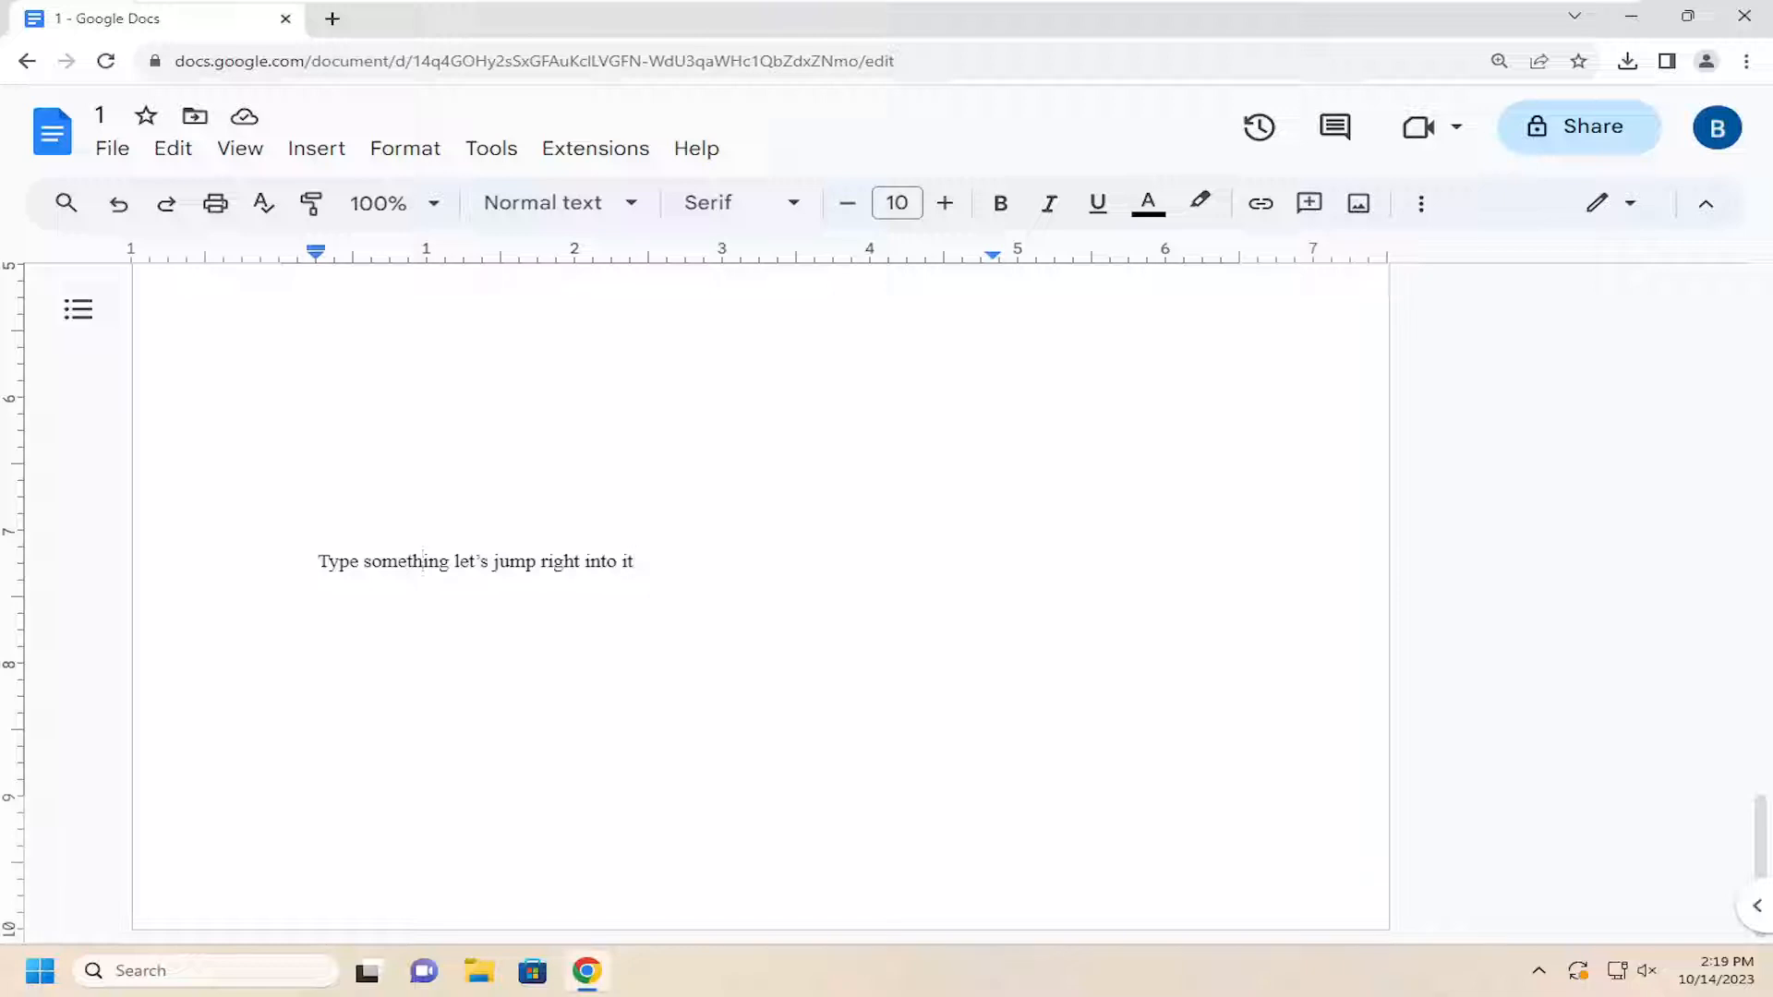
{"action": "triple_click", "coordinate": [475, 561]}
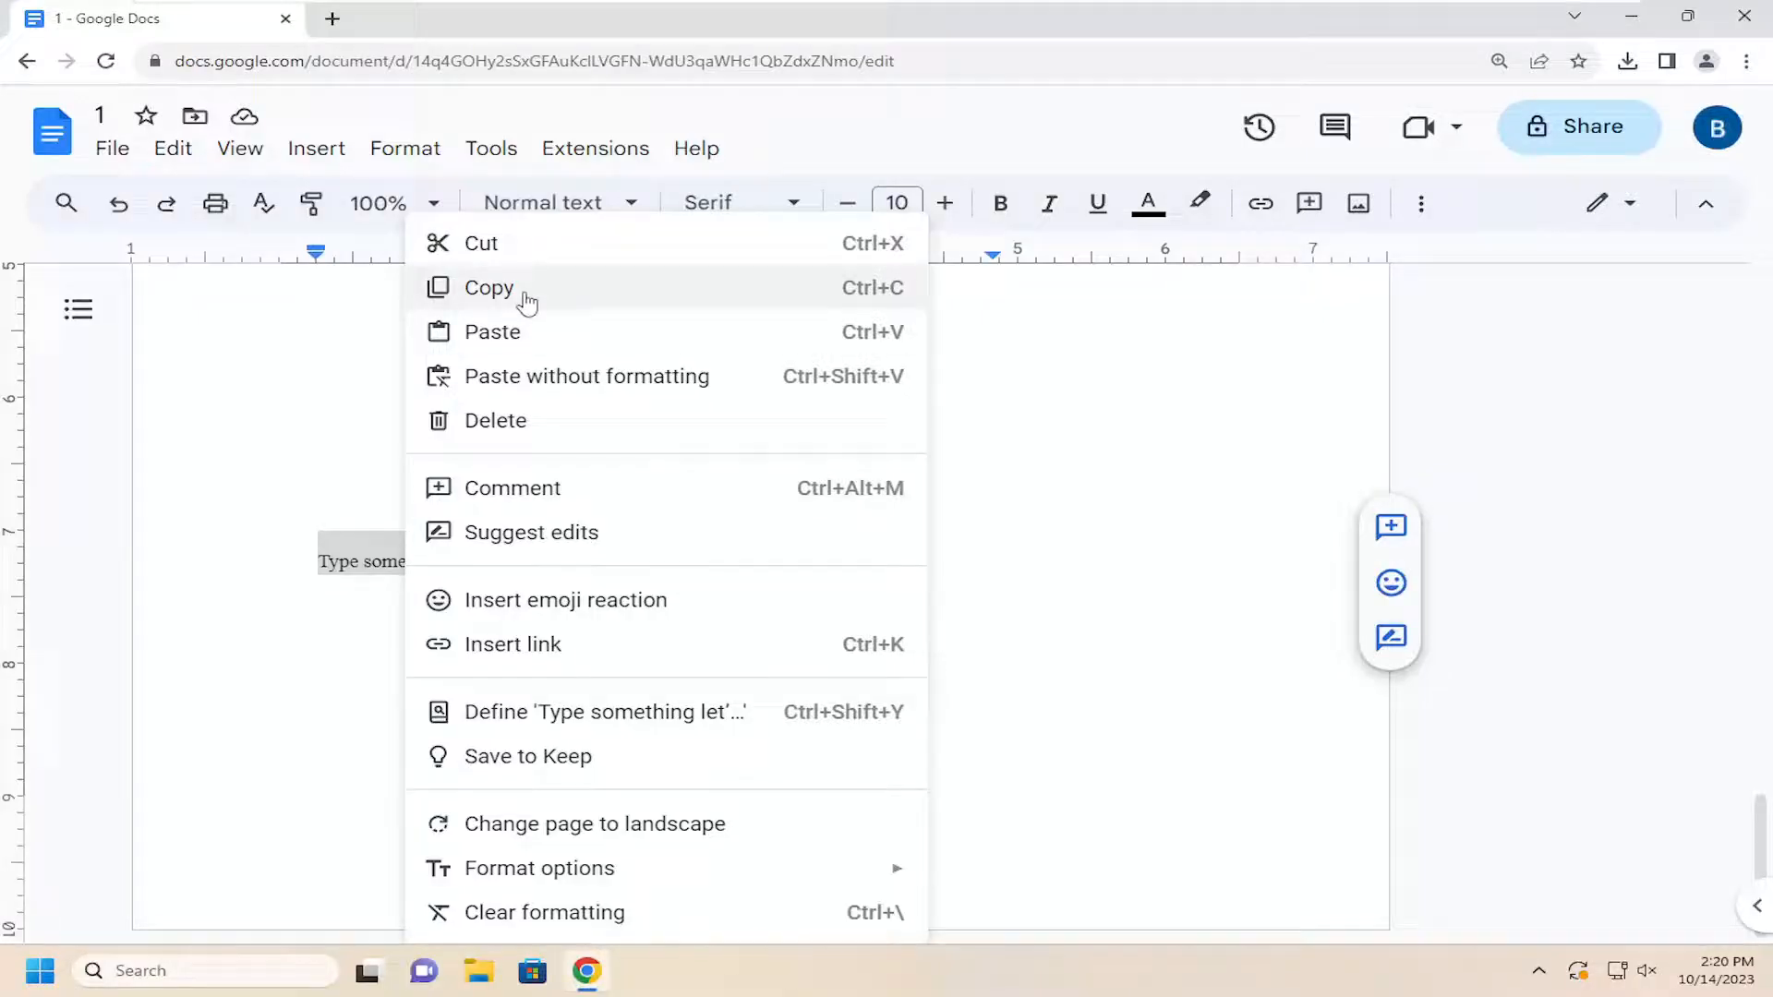
{"action": "mouse_move", "coordinate": [860, 296]}
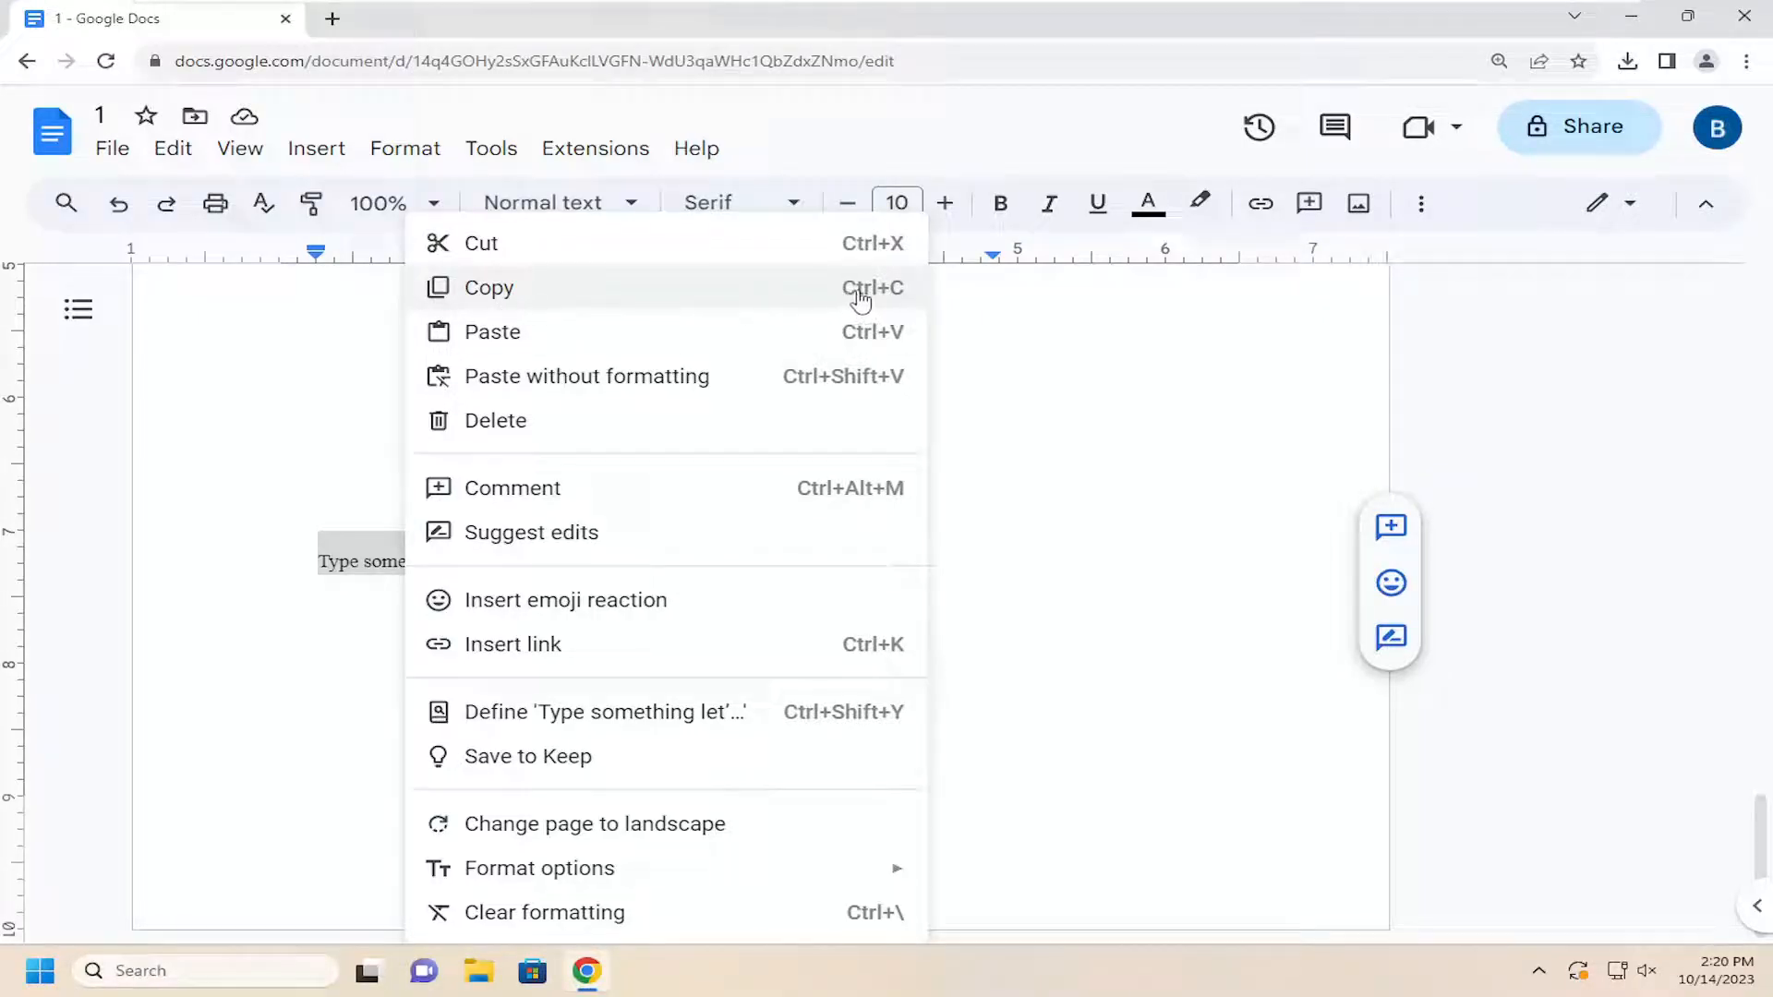
{"action": "mouse_move", "coordinate": [846, 301]}
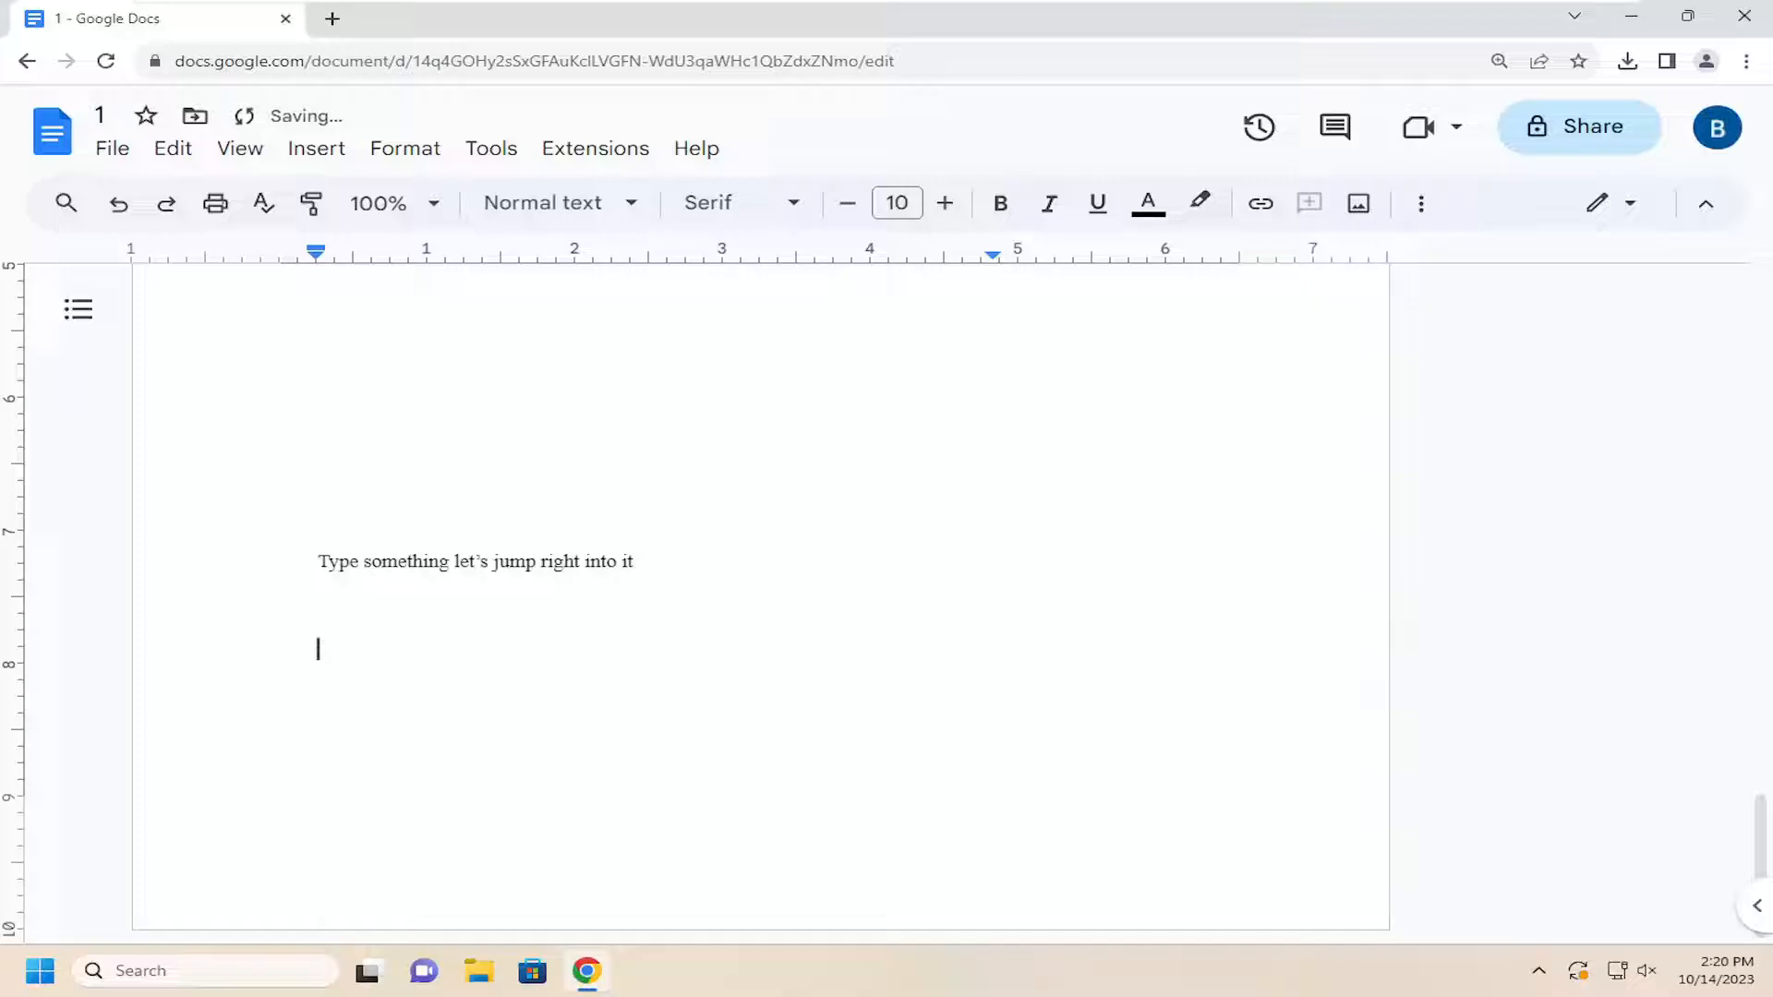
{"action": "right_click", "coordinate": [317, 648]}
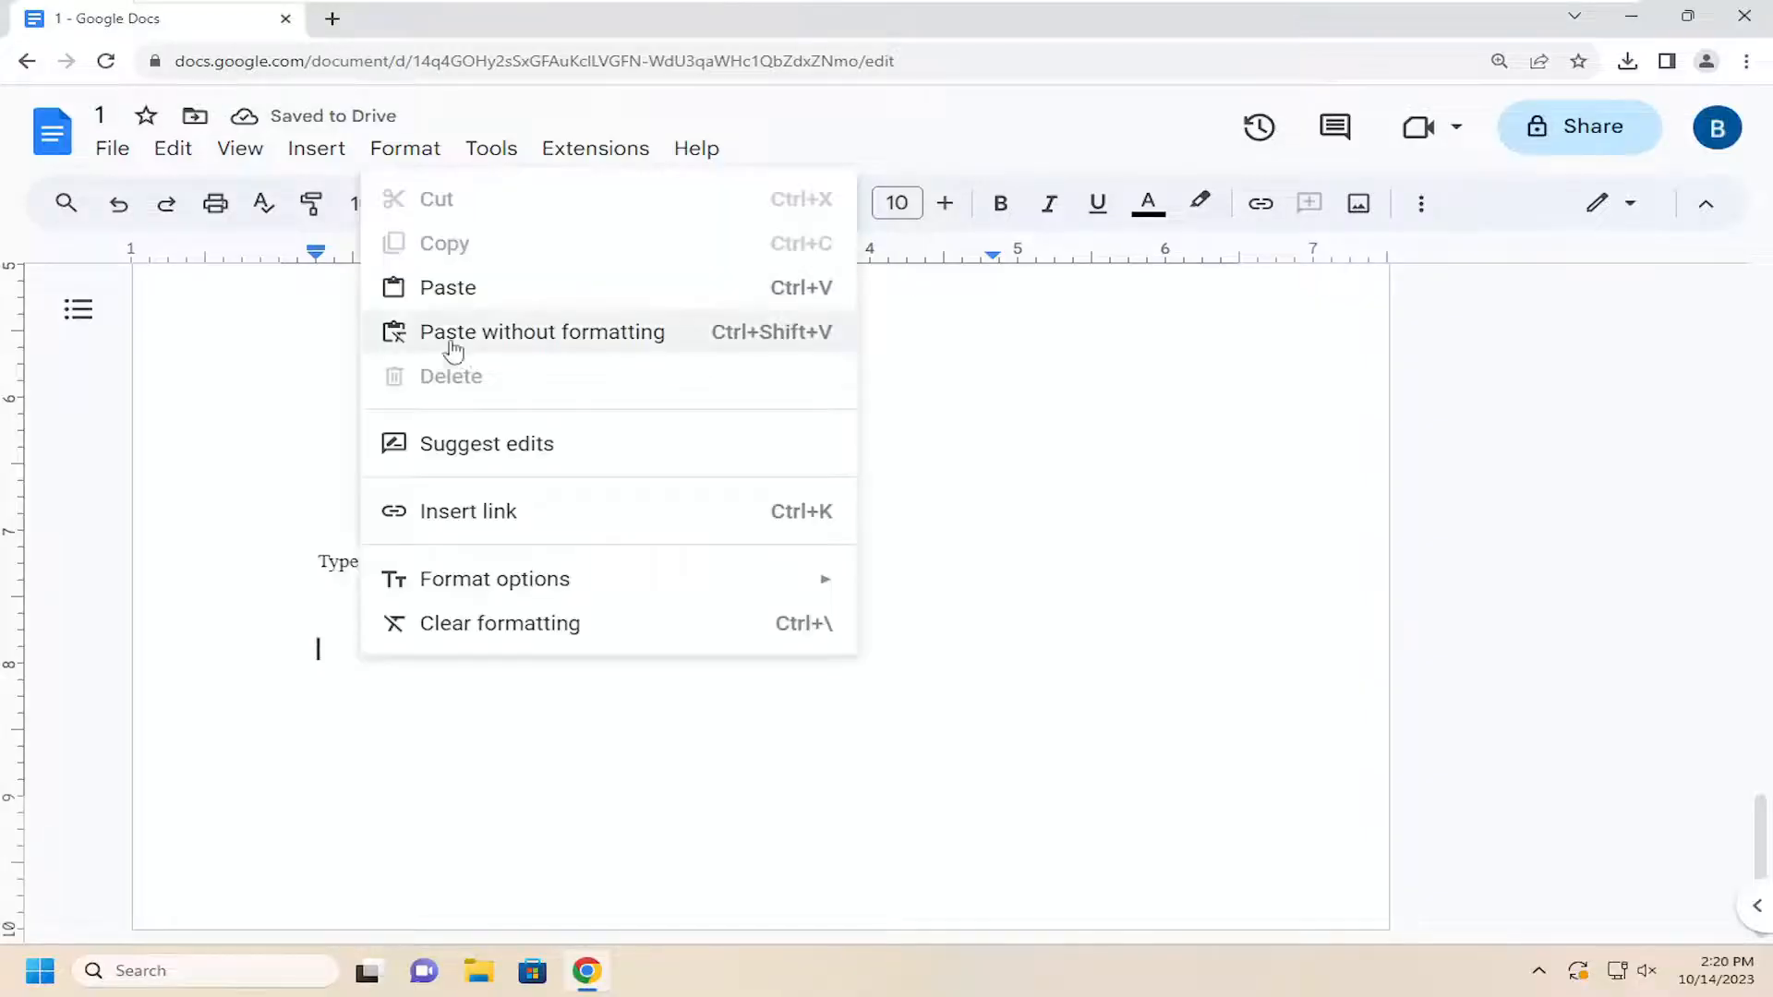
{"action": "left_click", "coordinate": [543, 331]}
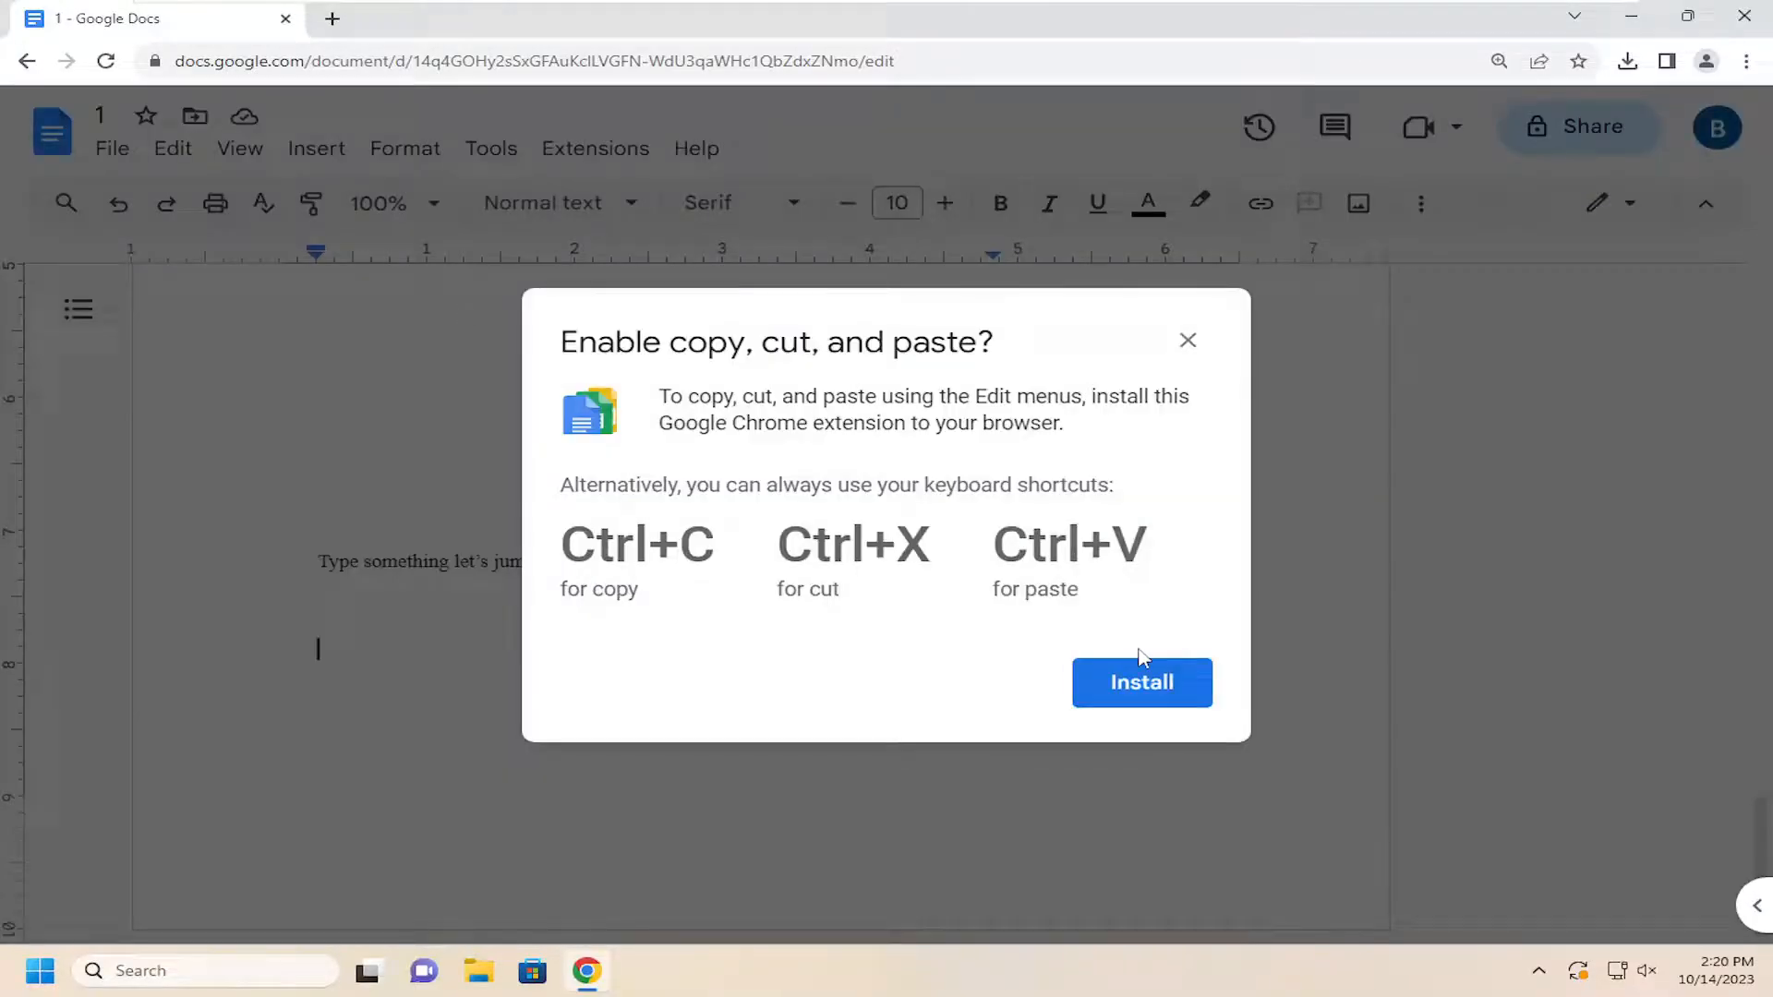
{"action": "mouse_move", "coordinate": [628, 702]}
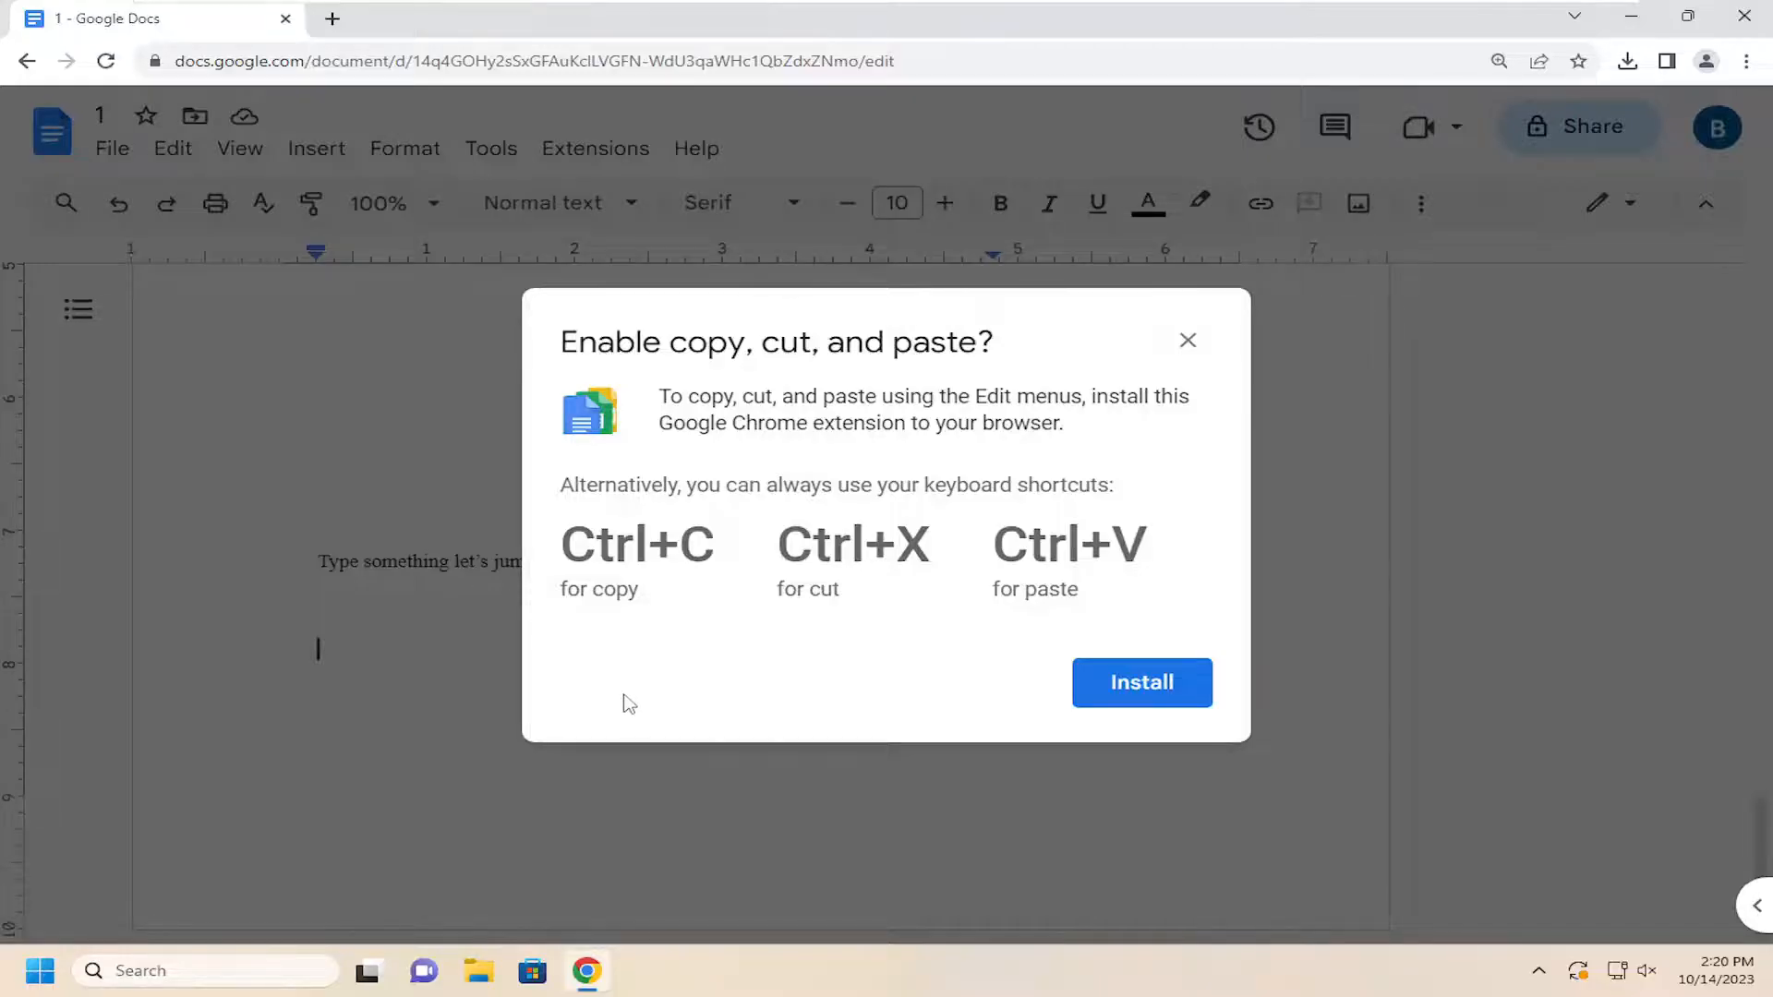
{"action": "mouse_move", "coordinate": [761, 540]}
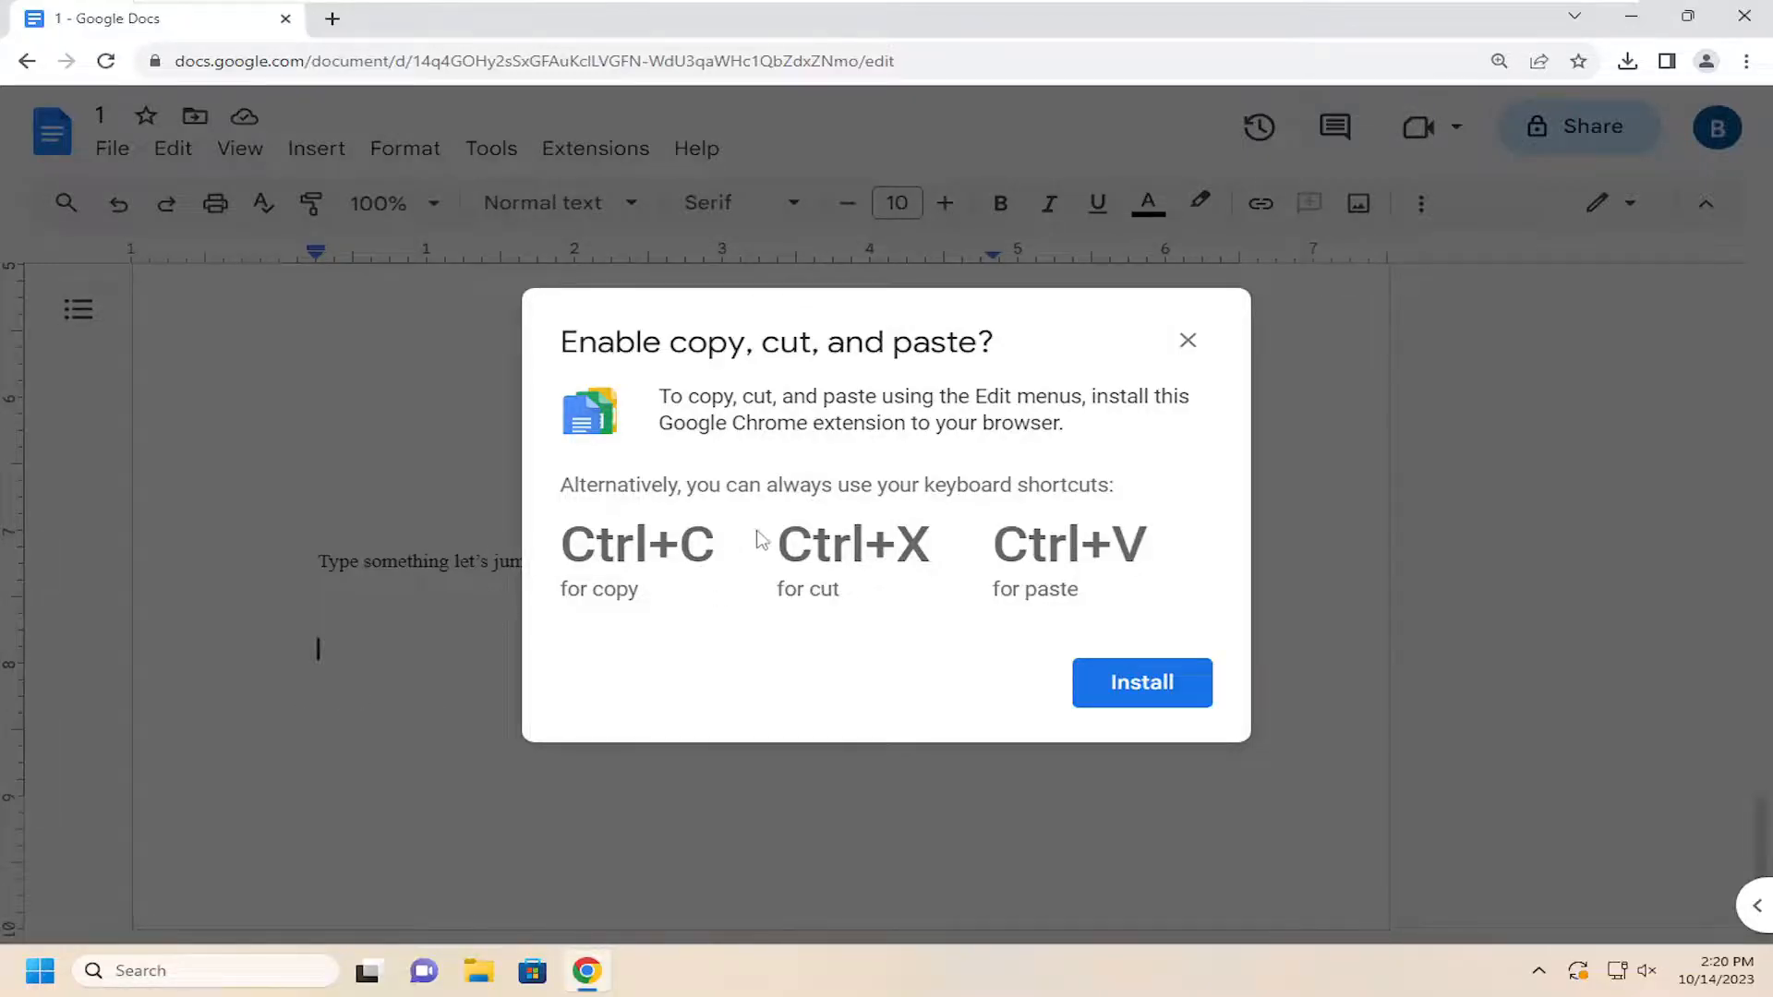
{"action": "mouse_move", "coordinate": [712, 473]}
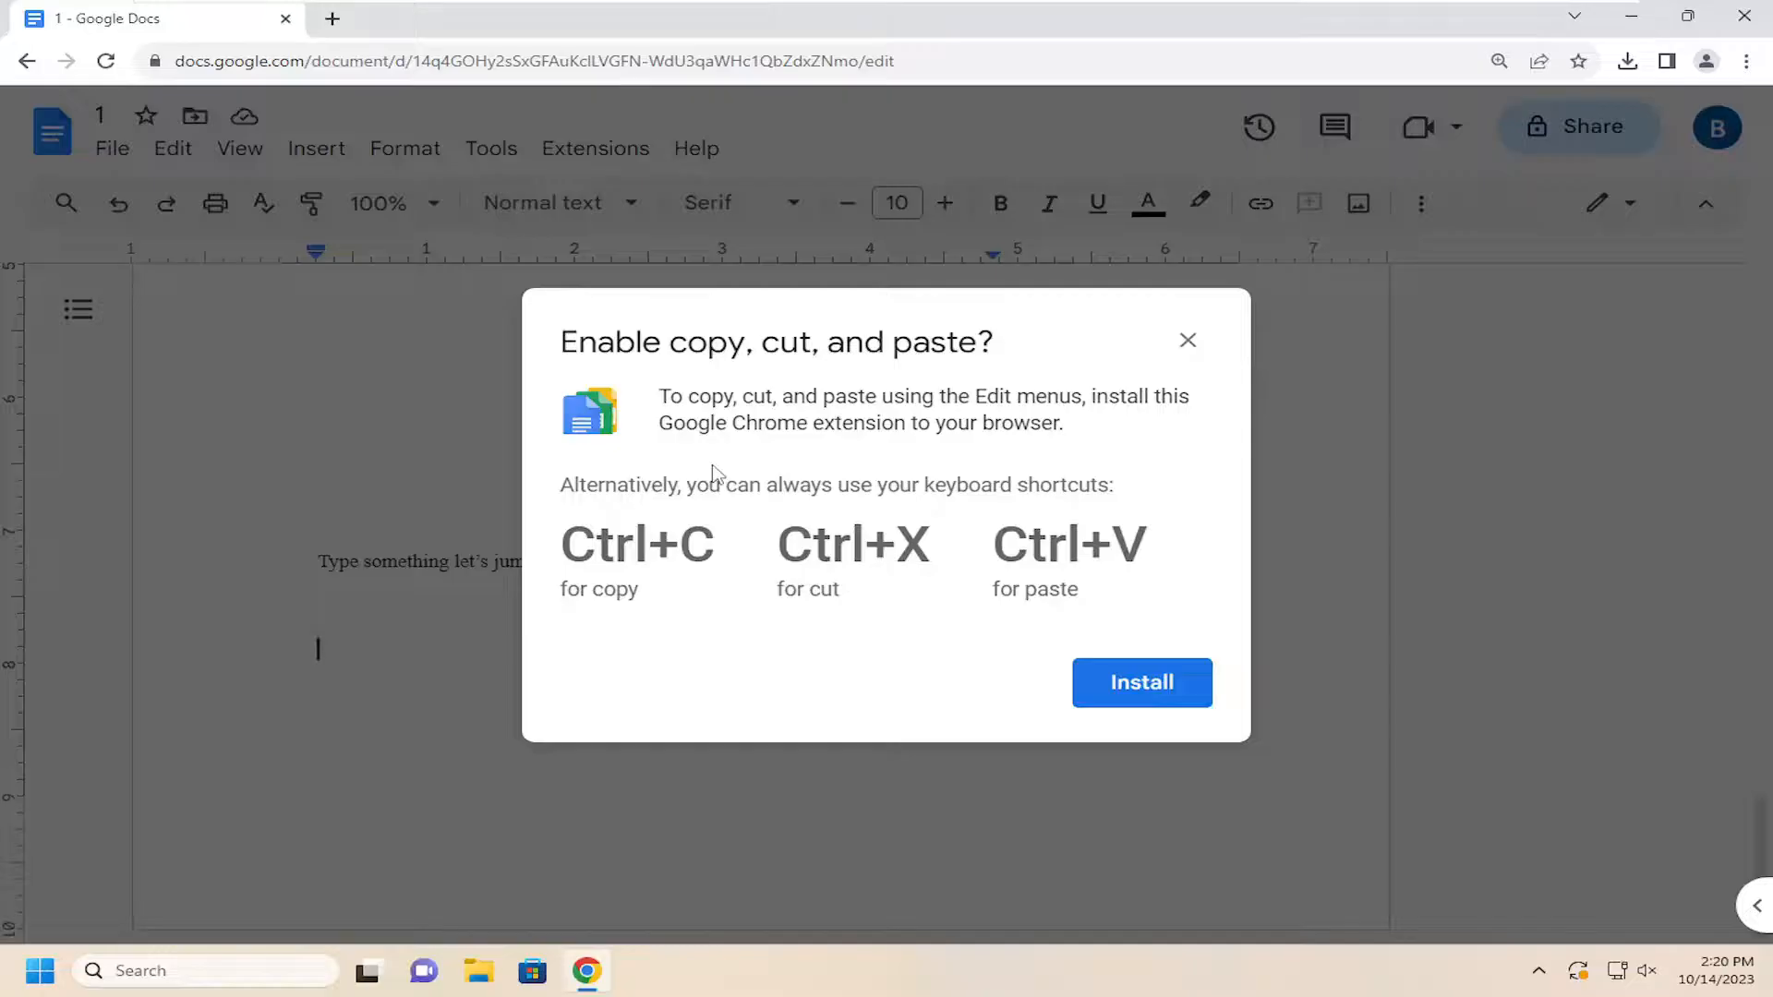
{"action": "mouse_move", "coordinate": [810, 454]}
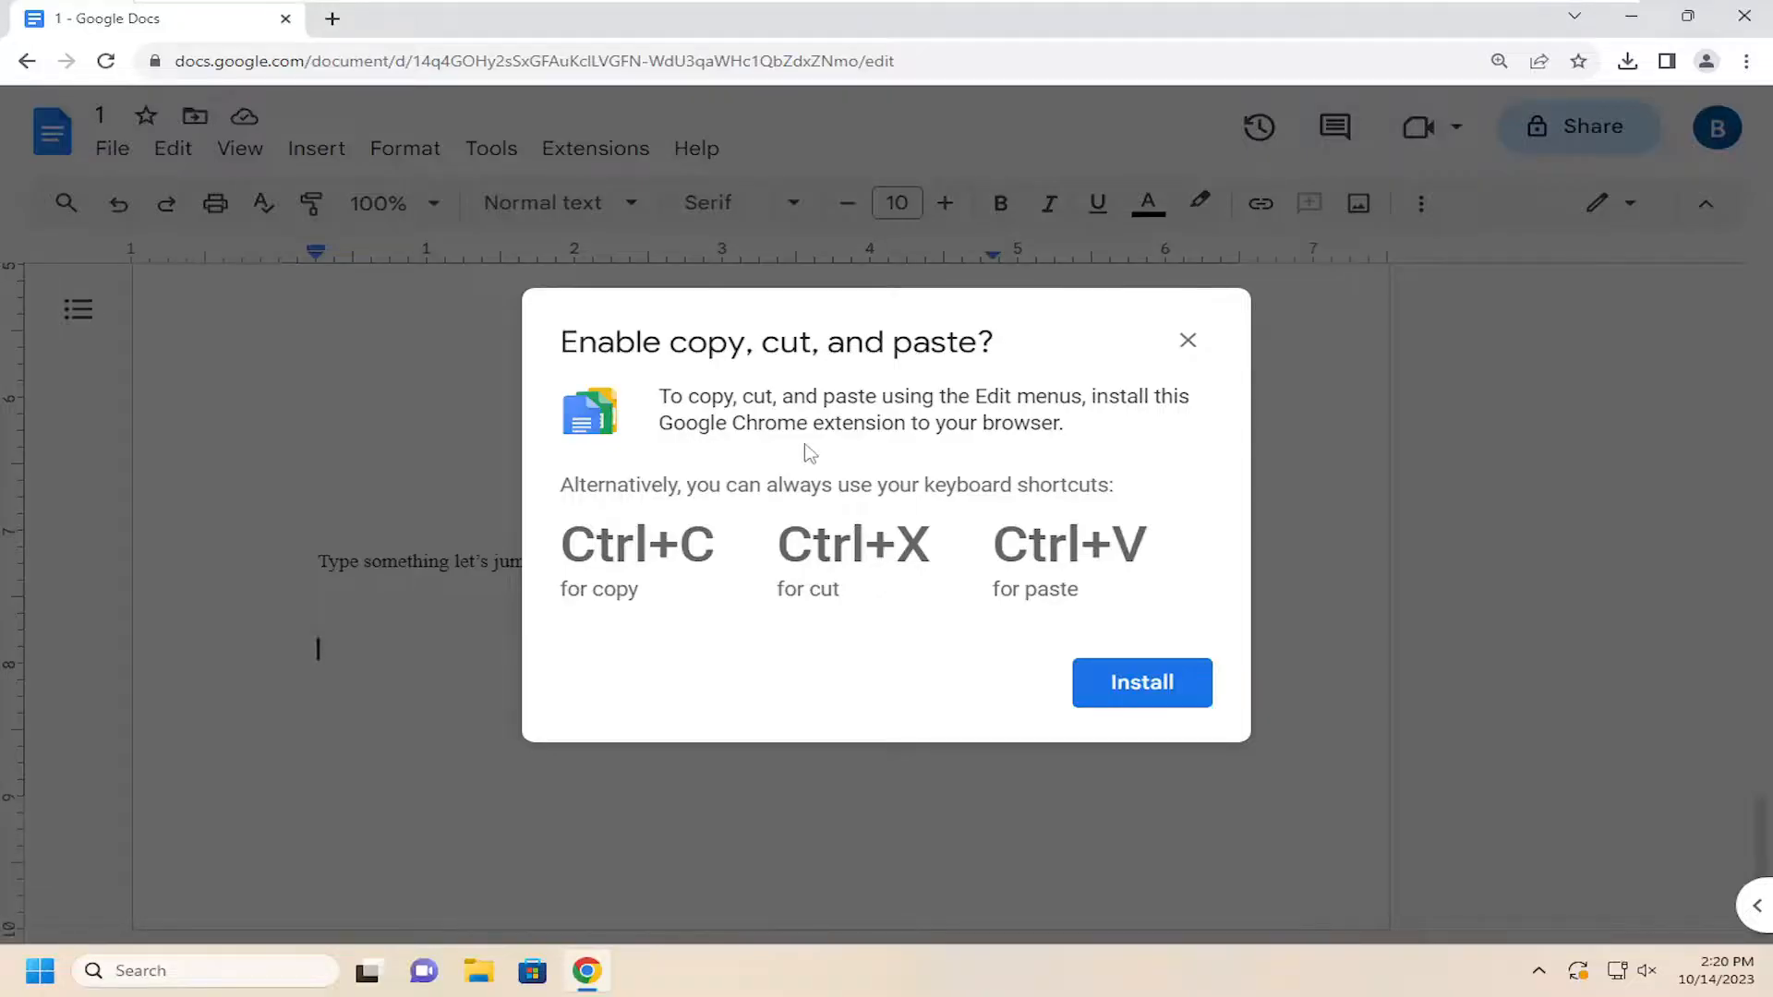
{"action": "mouse_move", "coordinate": [603, 415]}
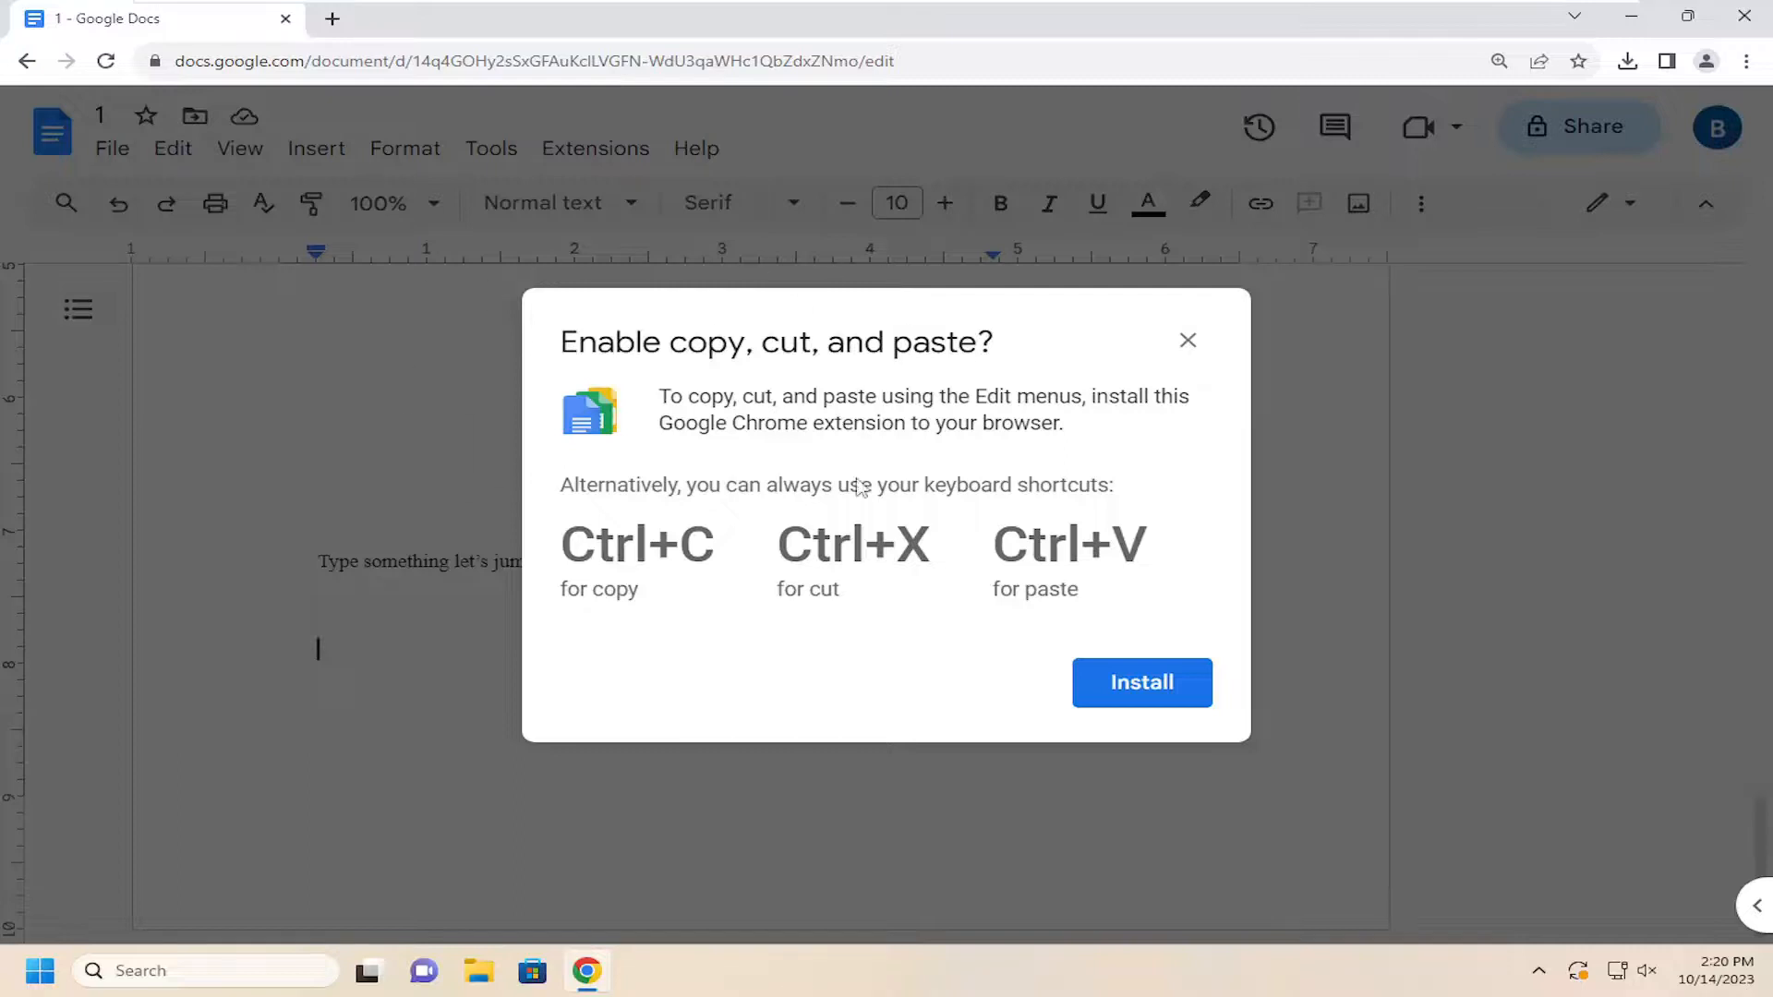
{"action": "mouse_move", "coordinate": [1187, 341]}
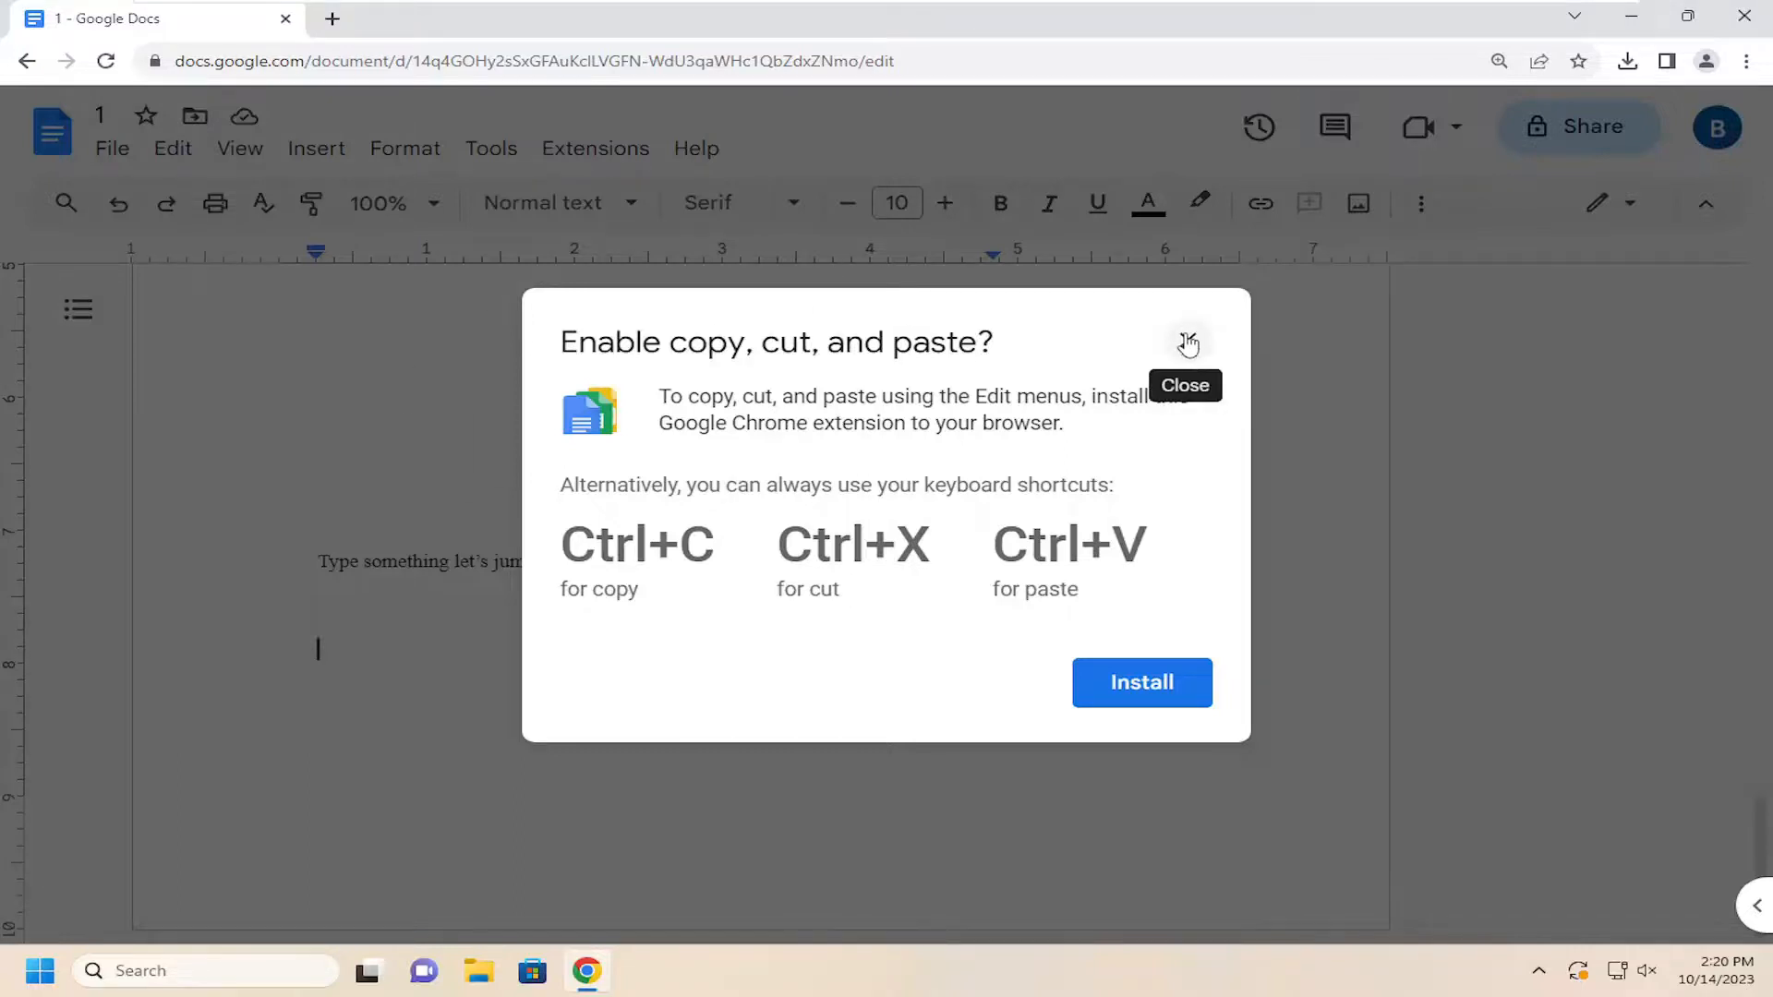
Close the 'Enable copy, cut, and paste?' extension prompt.
{"action": "left_click", "coordinate": [1187, 341]}
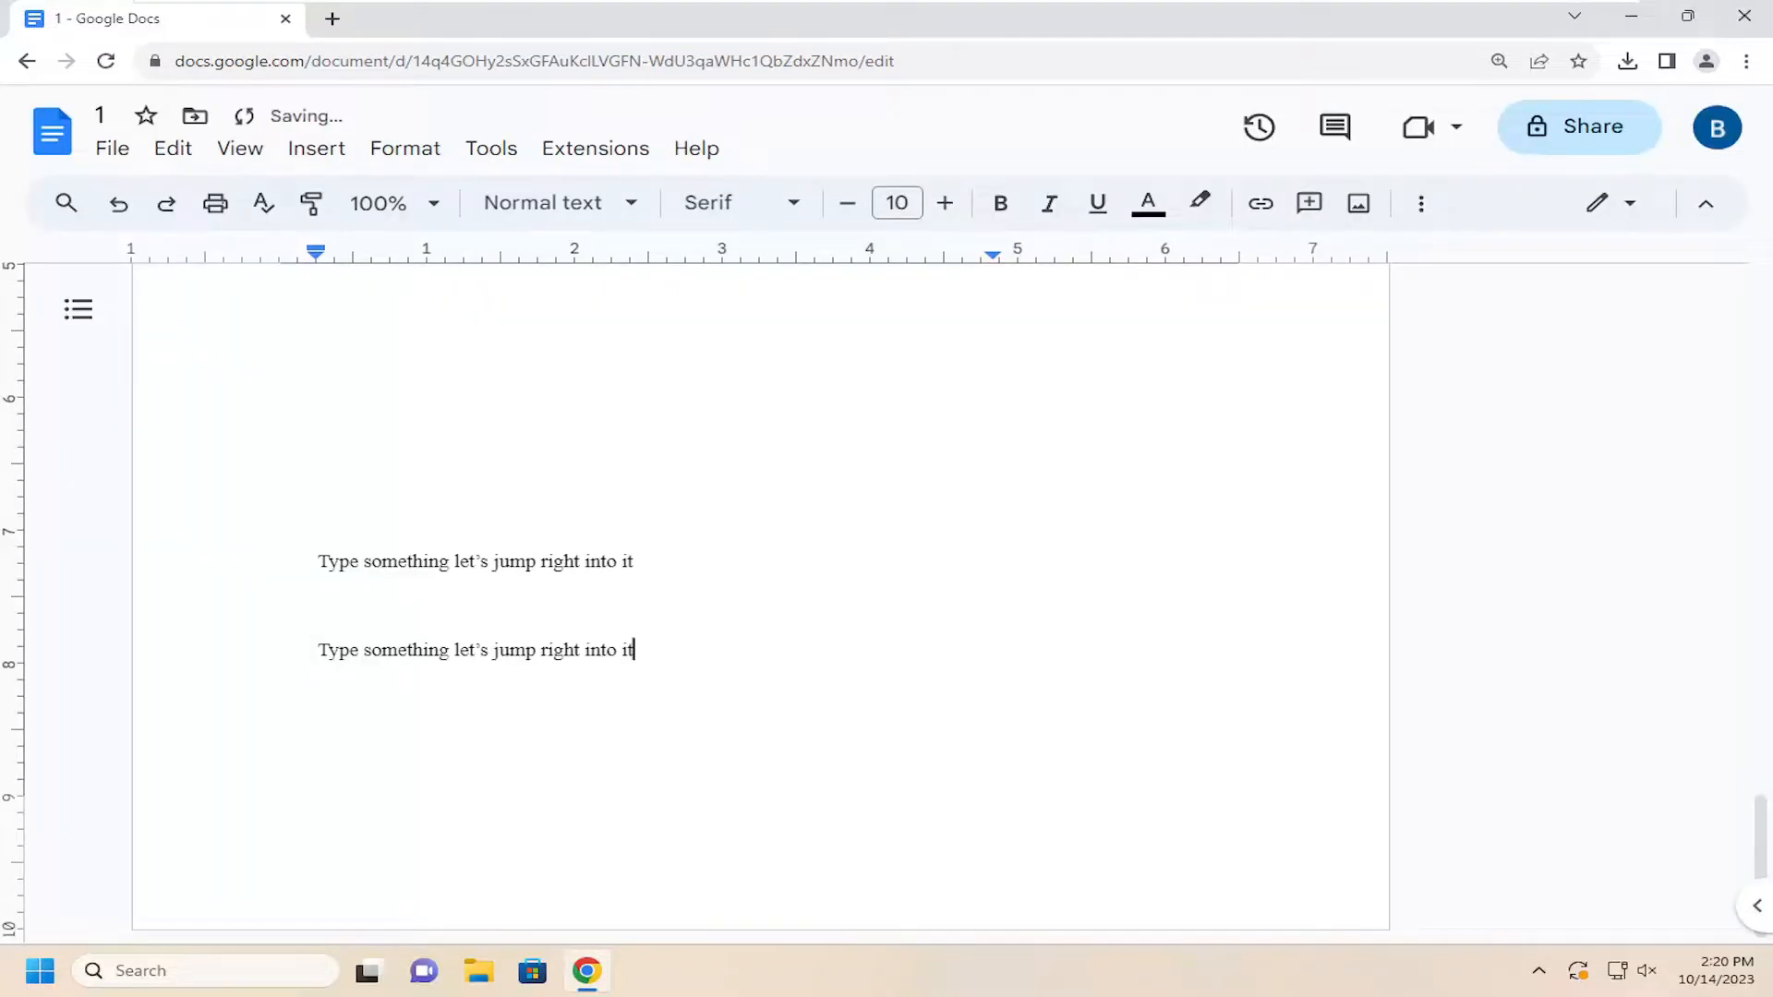